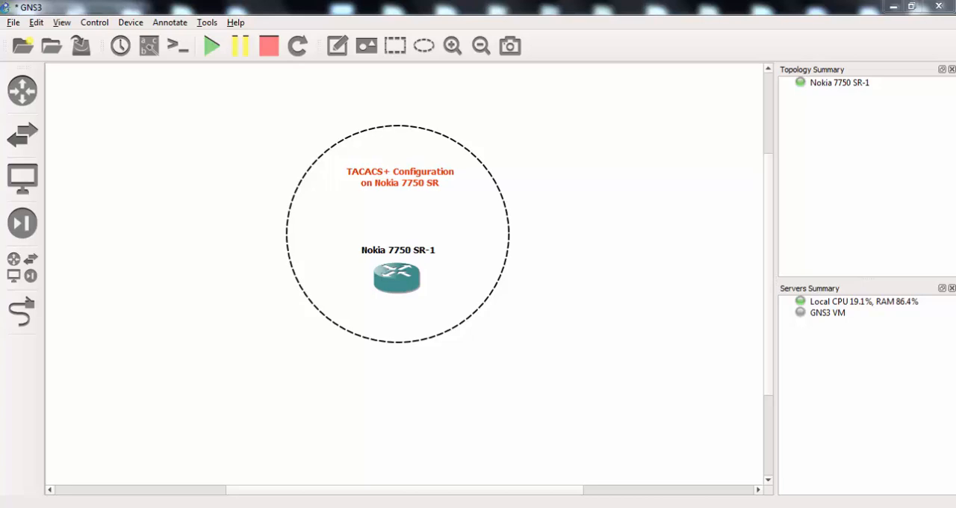
pyautogui.moveTo(564, 299)
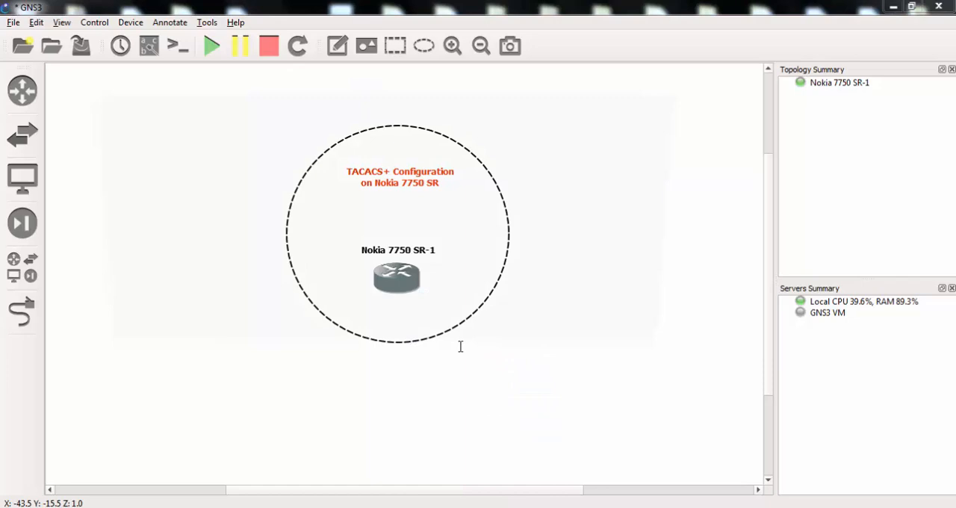
# - Reach the router's tacplus context via 'configure system security' and list its commands with ?
pyautogui.doubleClick(397, 278)
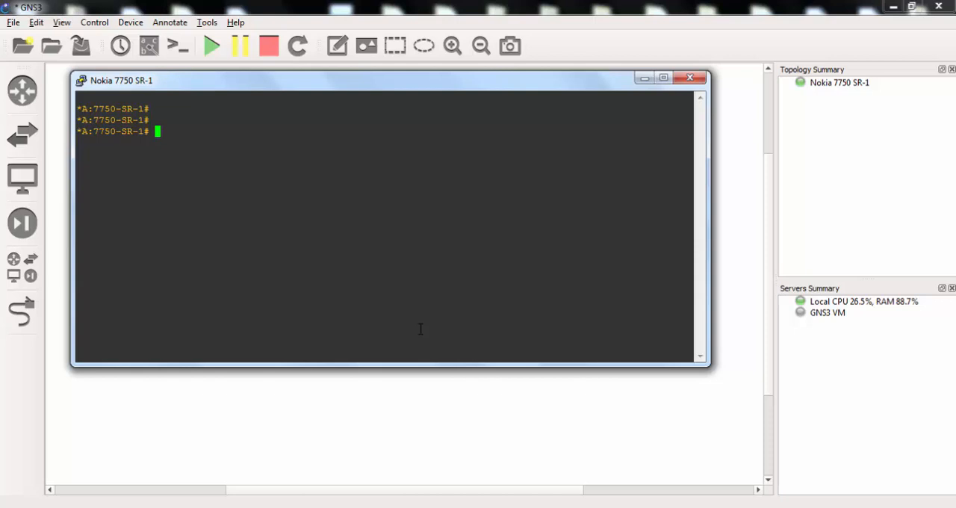
pyautogui.write('configure system security')
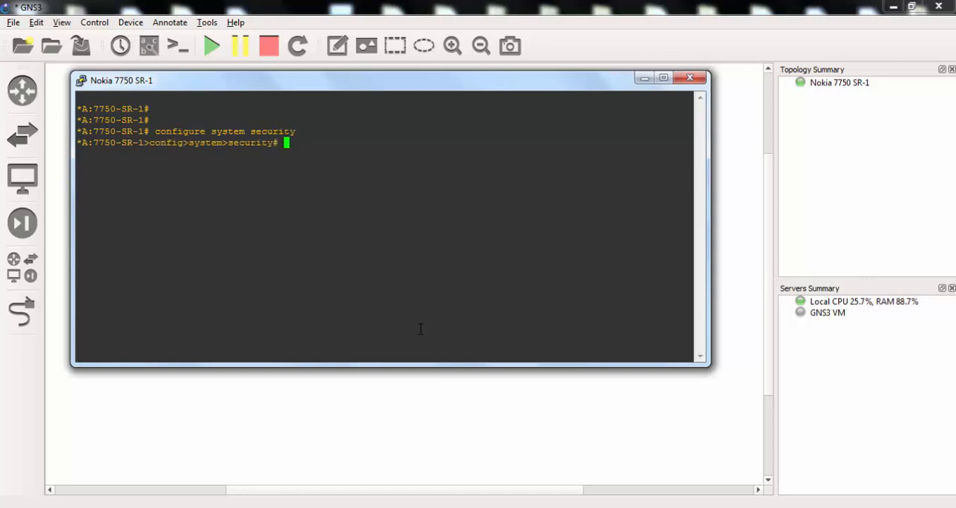
pyautogui.write('tacplus')
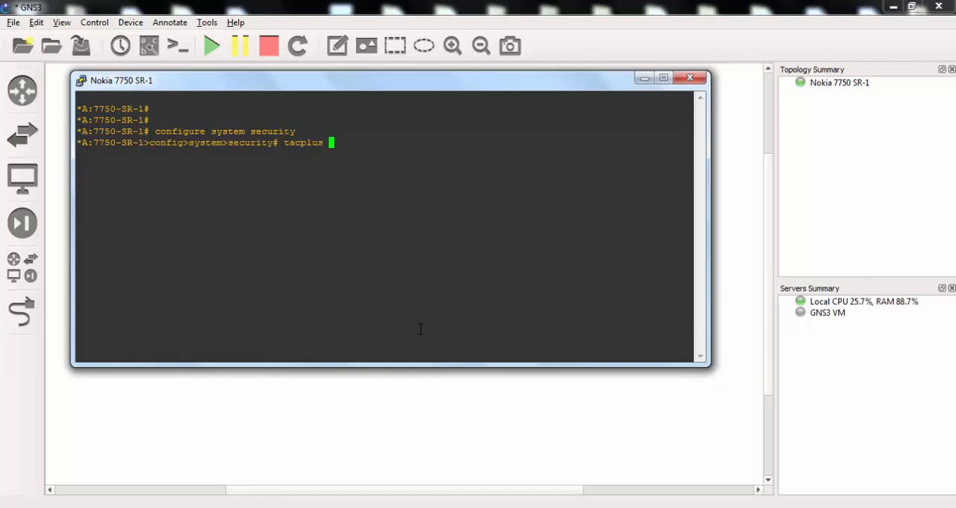
pyautogui.press('Return')
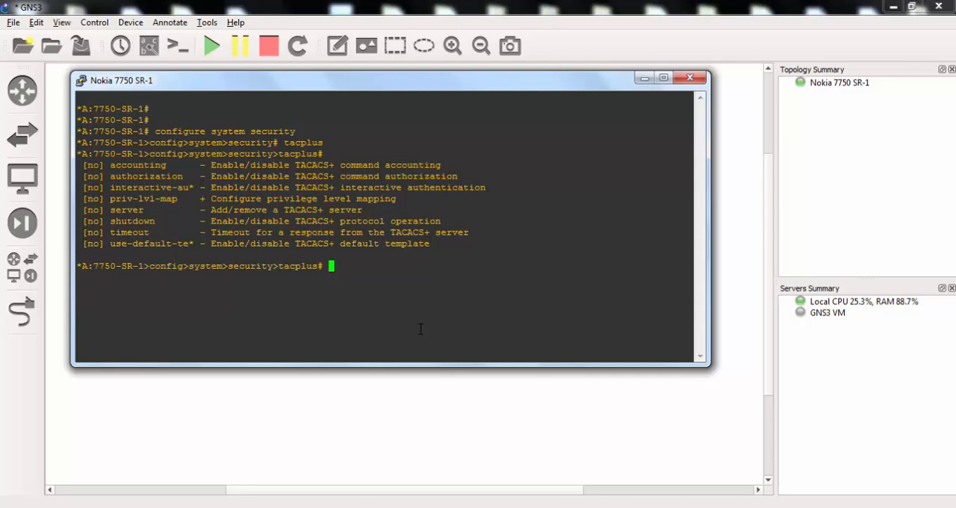
# - Enable the TACACS+ service with 'no shutdown'
pyautogui.write('no shu')
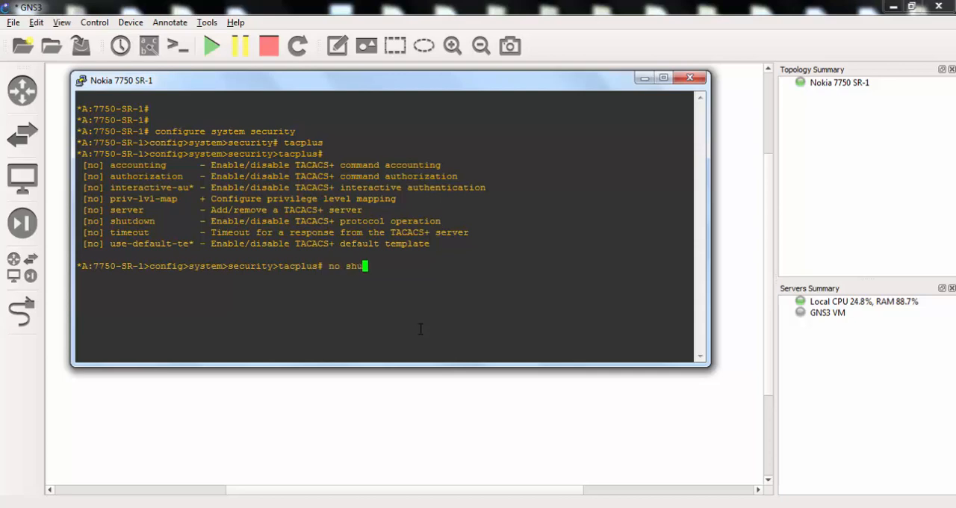
pyautogui.press('Return')
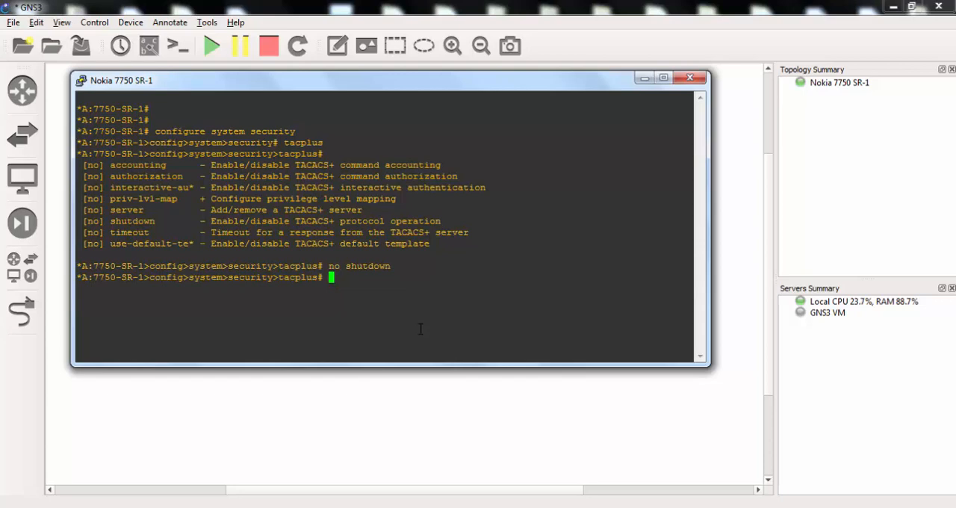
pyautogui.write('server')
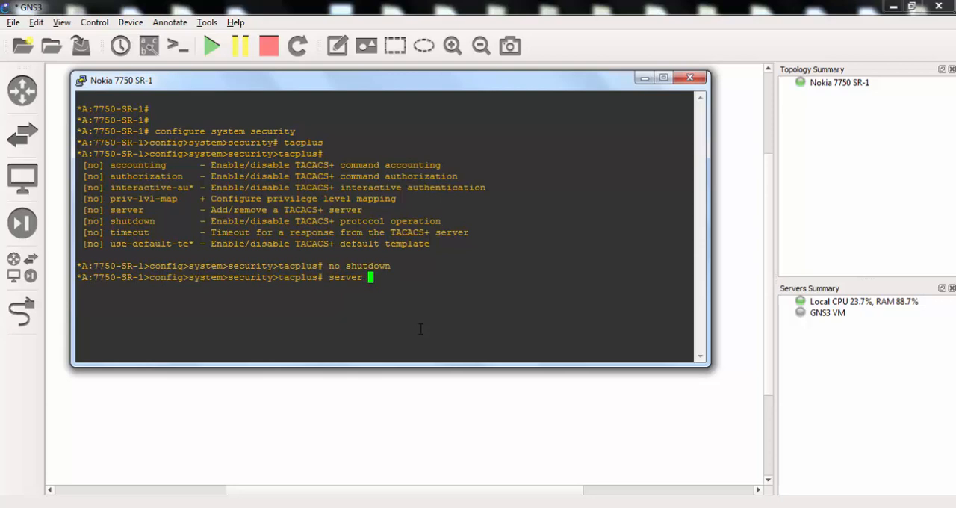
pyautogui.write('1 address')
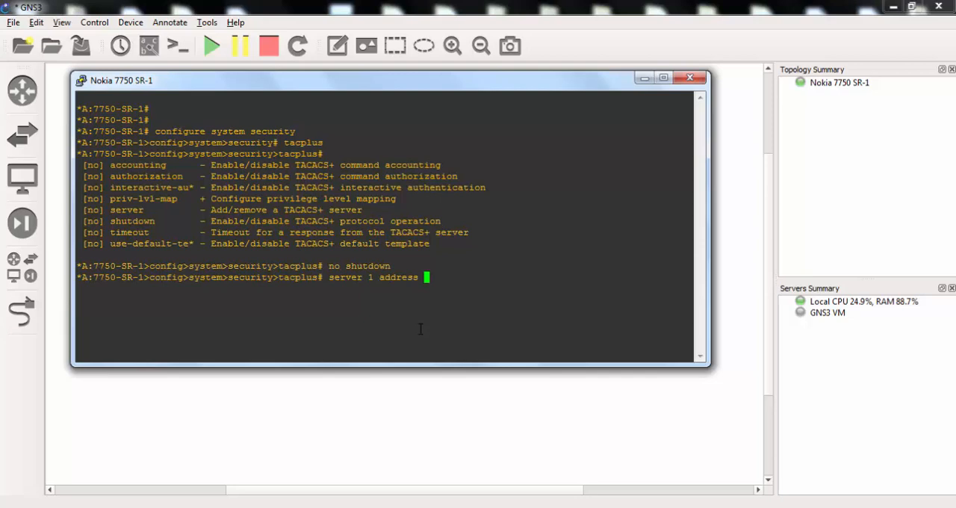
pyautogui.write('192.16.')
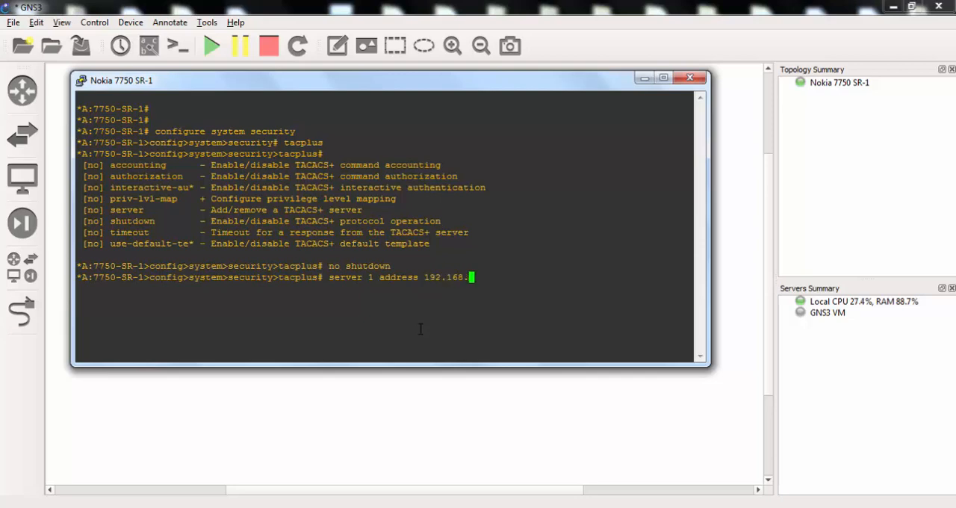
pyautogui.write('0.1')
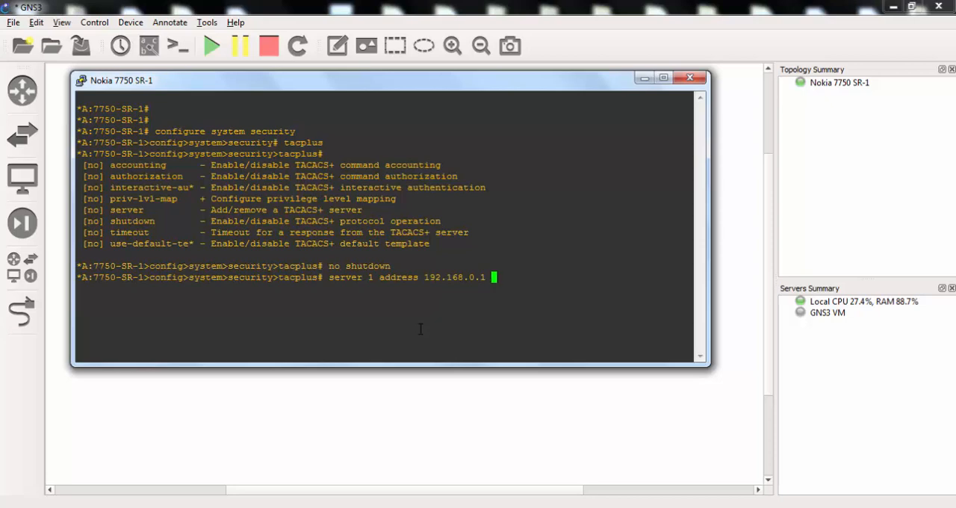
pyautogui.write('s')
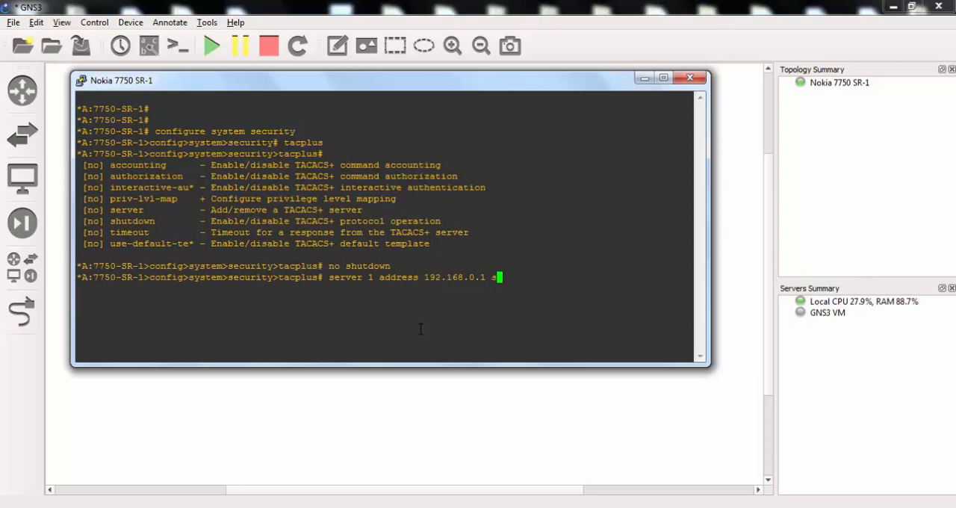
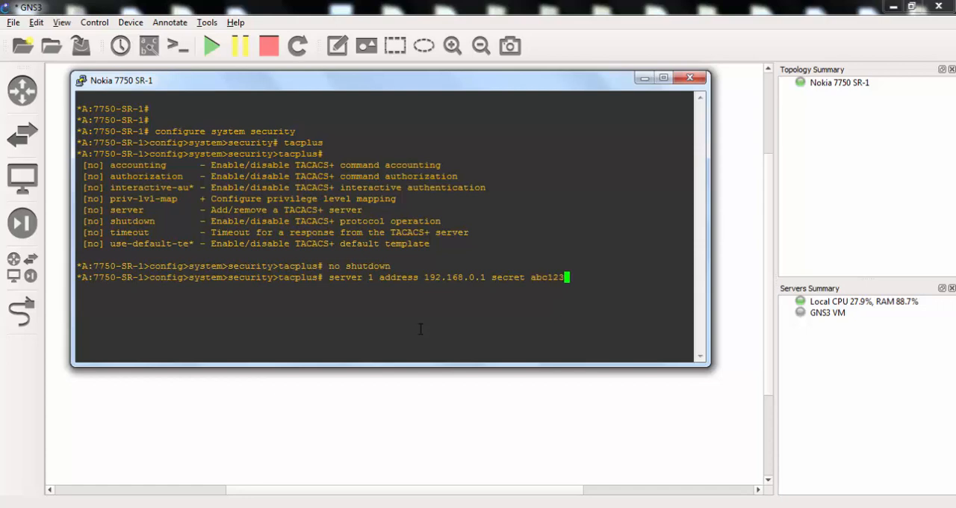
pyautogui.press('Return')
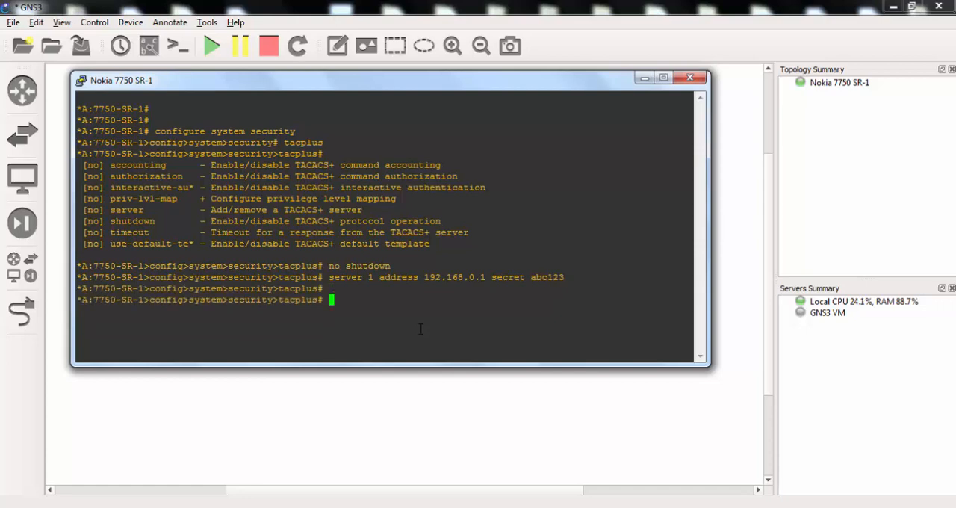
# - Set TACACS+ timeout 10 and enable authorization and accounting, each kept up with 'no shutdown'
pyautogui.write('timeout 10')
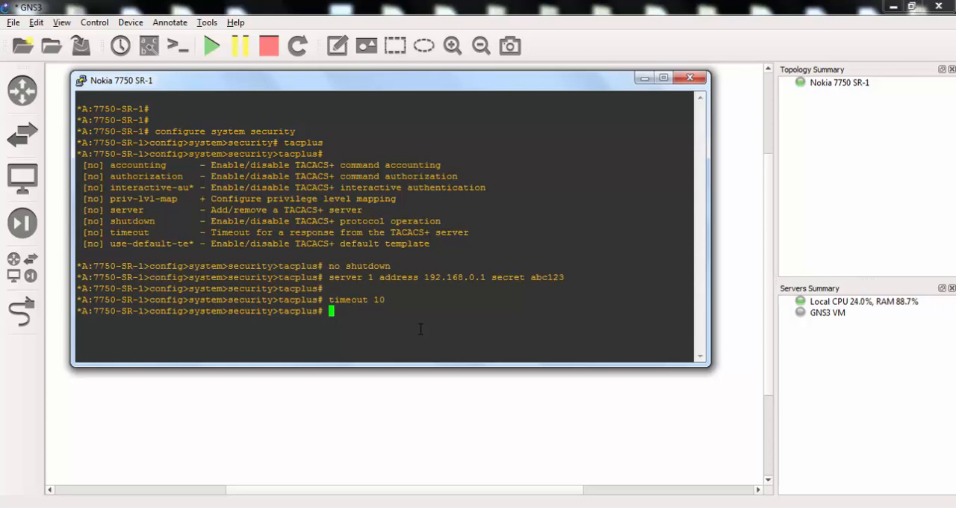
pyautogui.write('authorization')
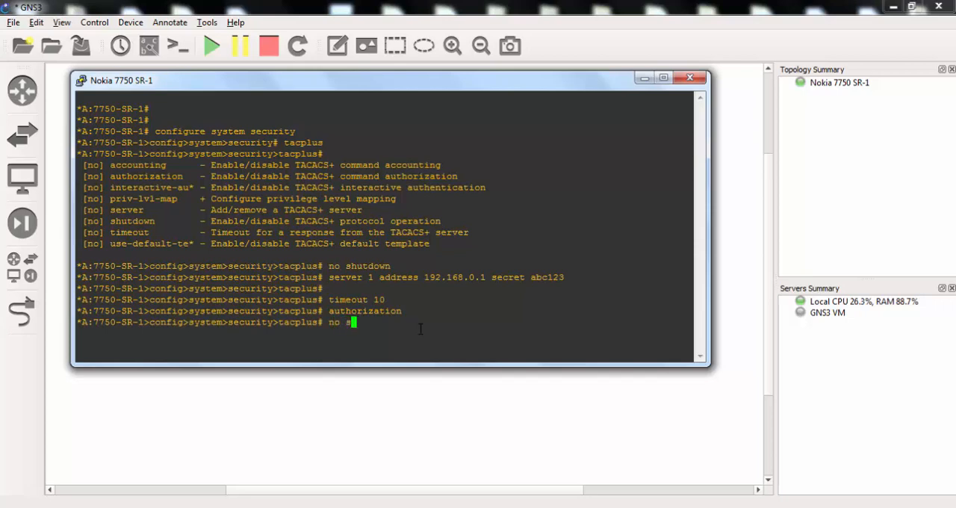
pyautogui.press('Return')
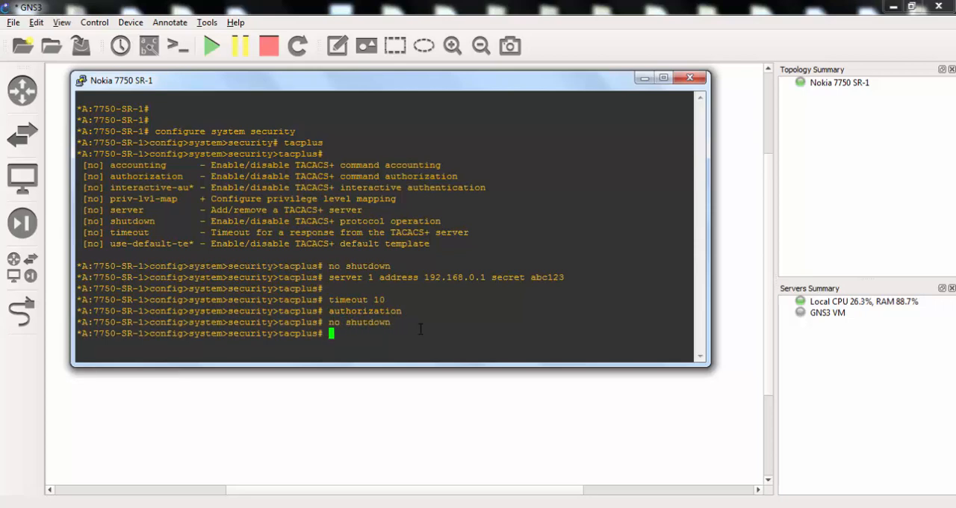
pyautogui.write('accounting')
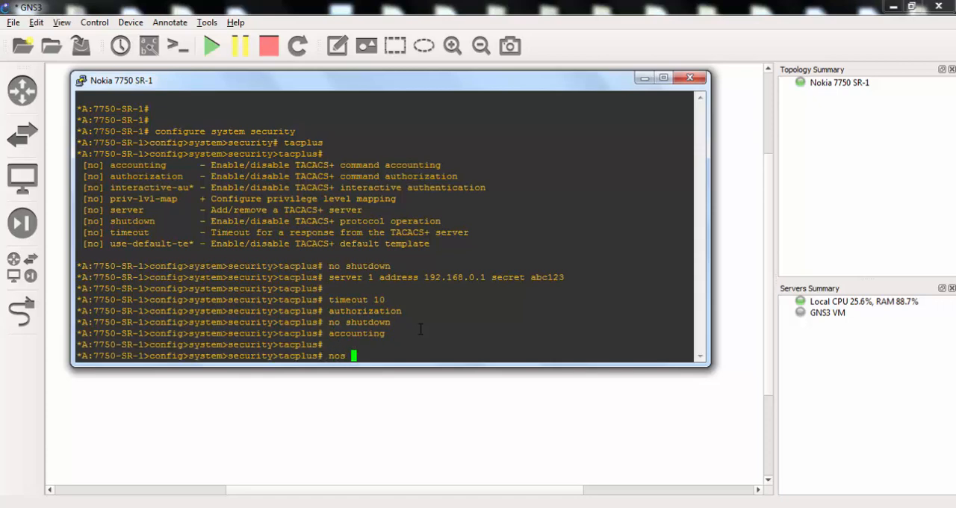
pyautogui.press('Return')
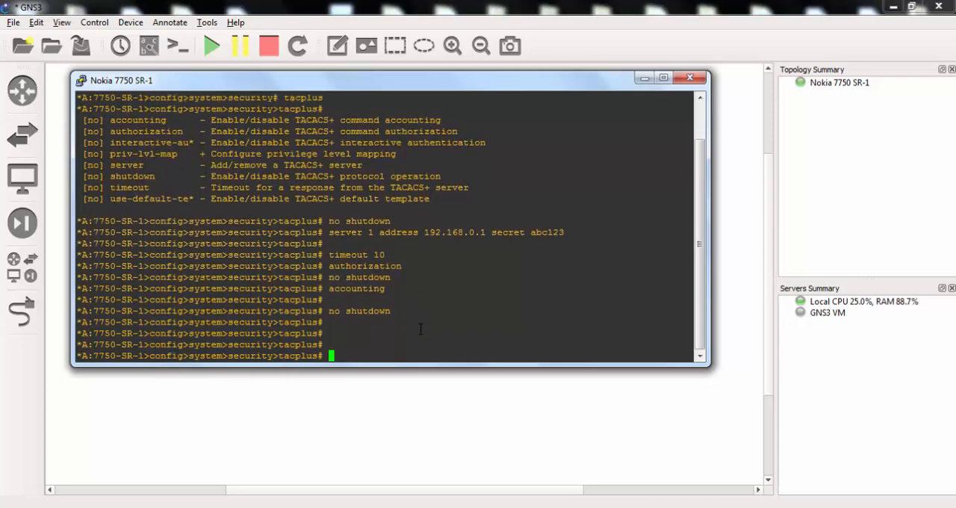
# - Verify the tacplus settings with 'info', run 'admin save', and close the console
pyautogui.write('info')
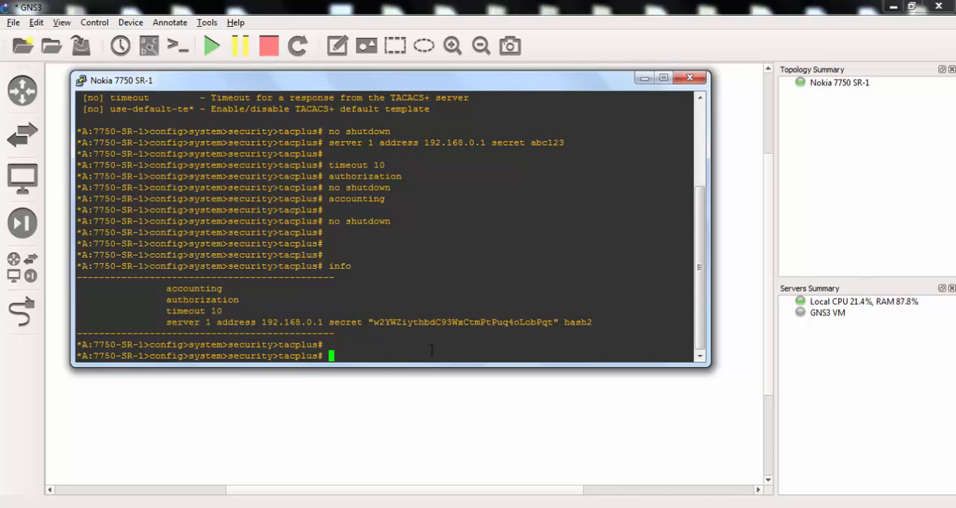
pyautogui.write('exit')
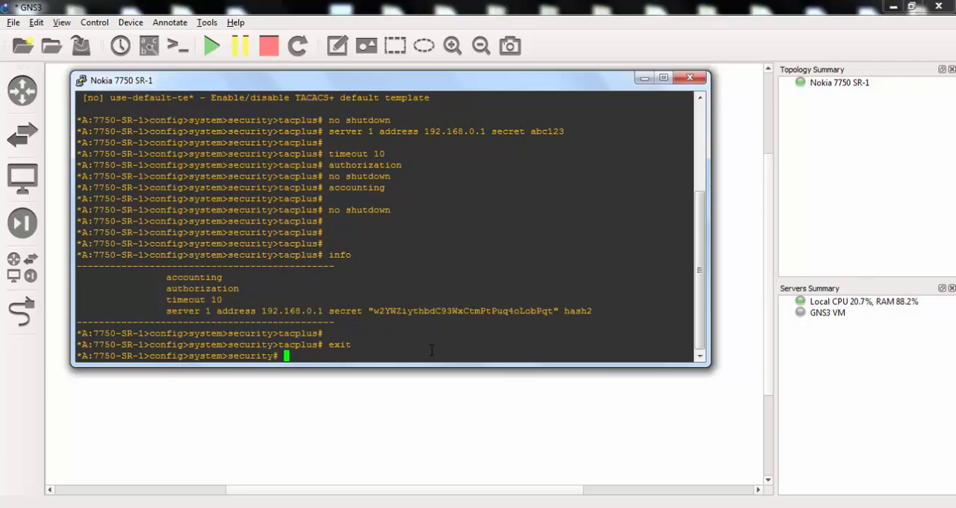
pyautogui.write('admin save')
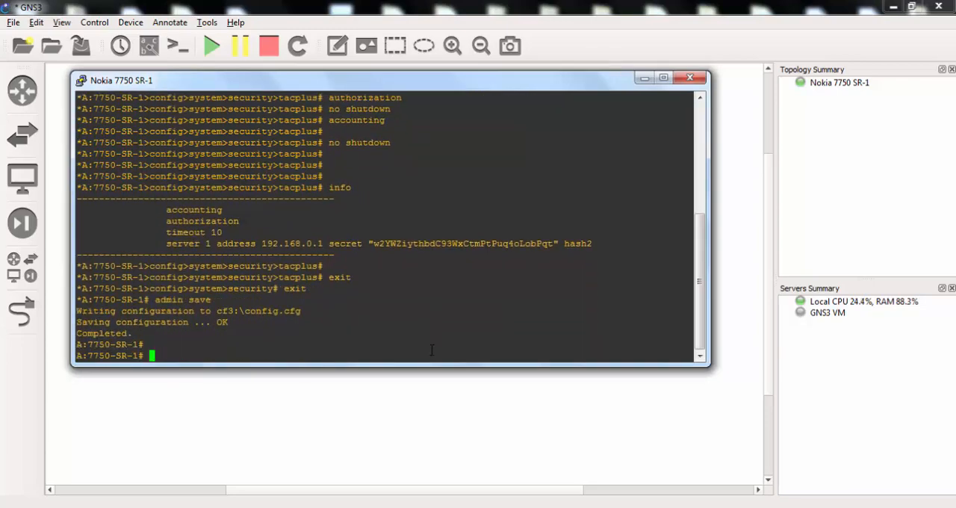
pyautogui.click(688, 76)
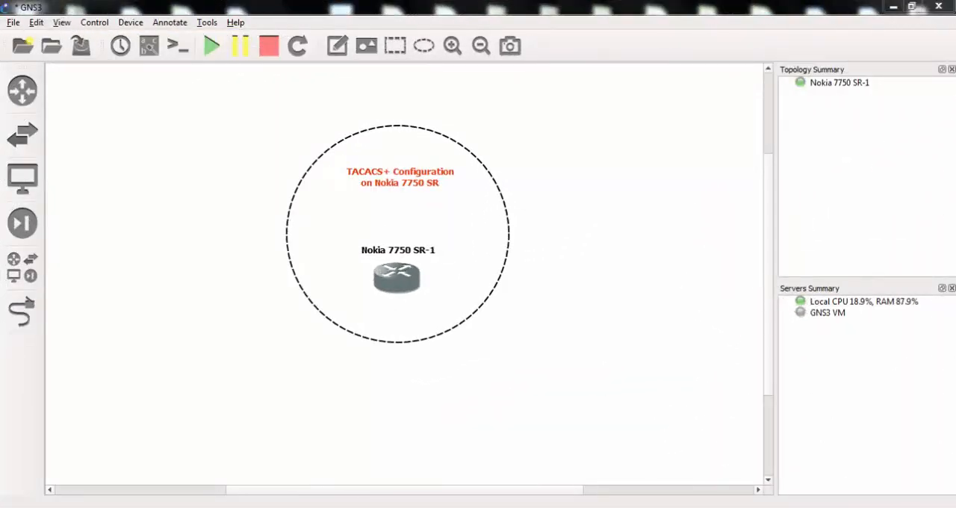